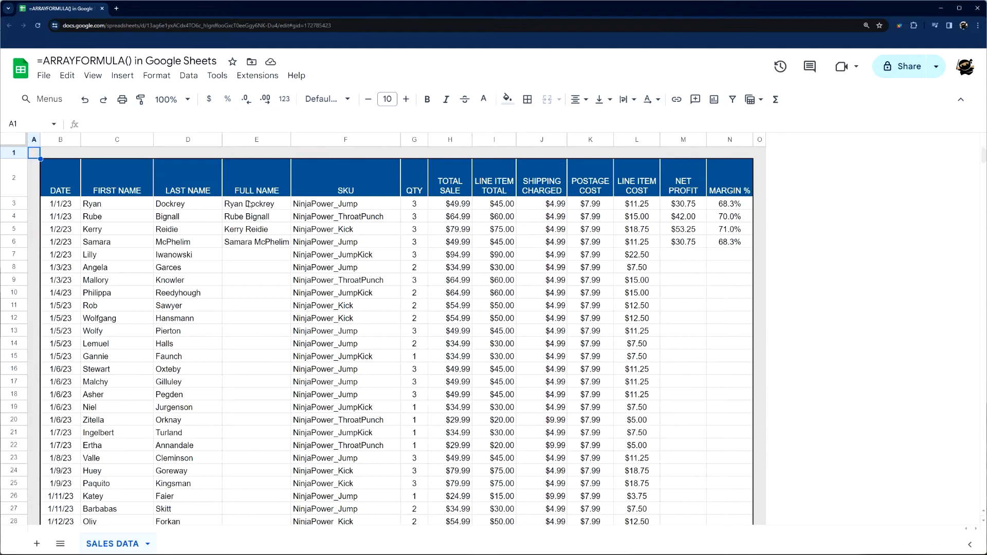
Check the per-row Full Name formulas in column E and select the copies below row 3
{"action": "left_click", "coordinate": [256, 204]}
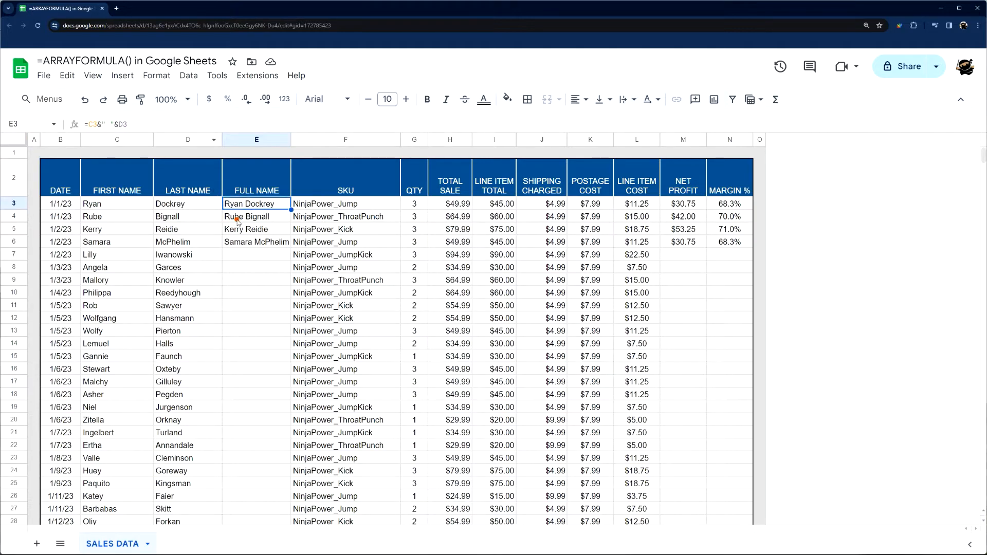
{"action": "left_click", "coordinate": [256, 228]}
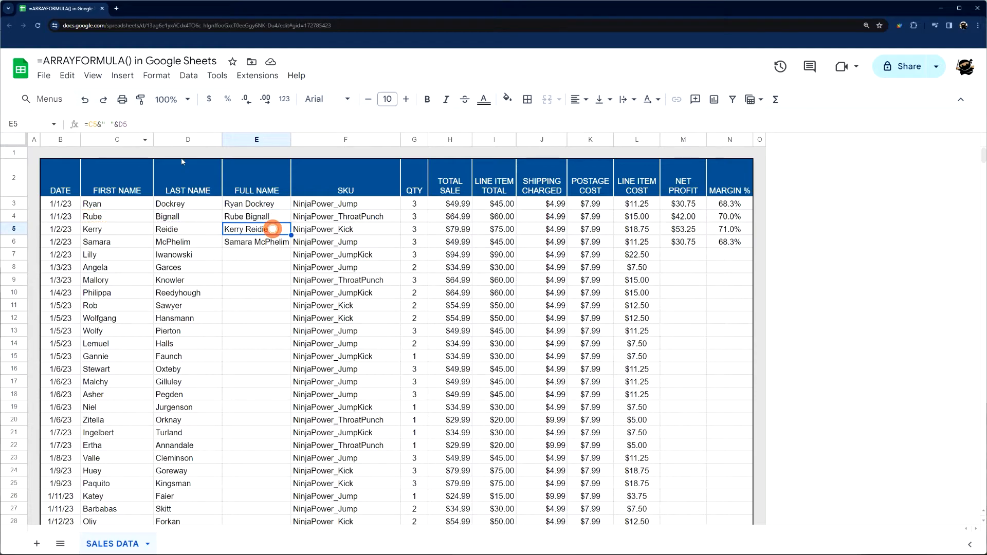
{"action": "left_click", "coordinate": [256, 241]}
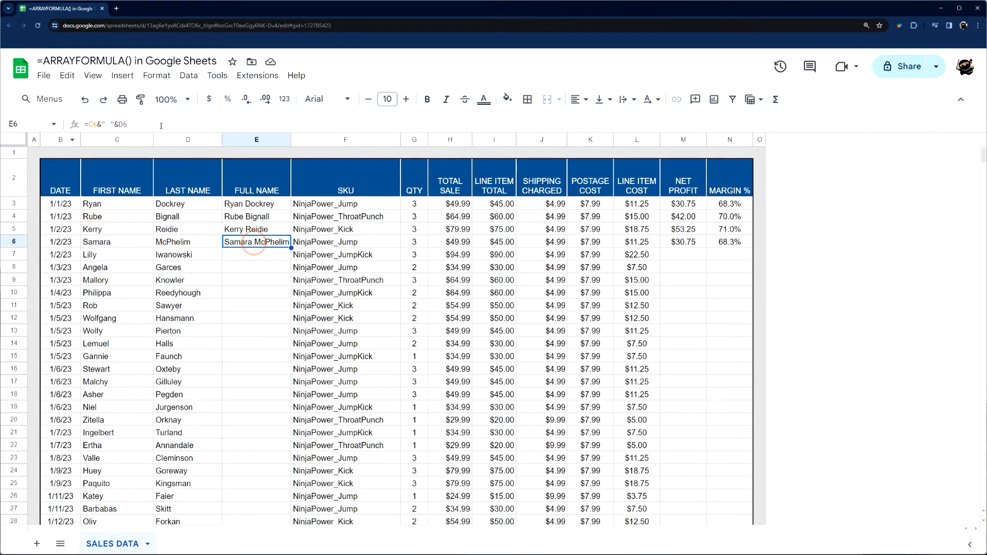
{"action": "left_click", "coordinate": [256, 306]}
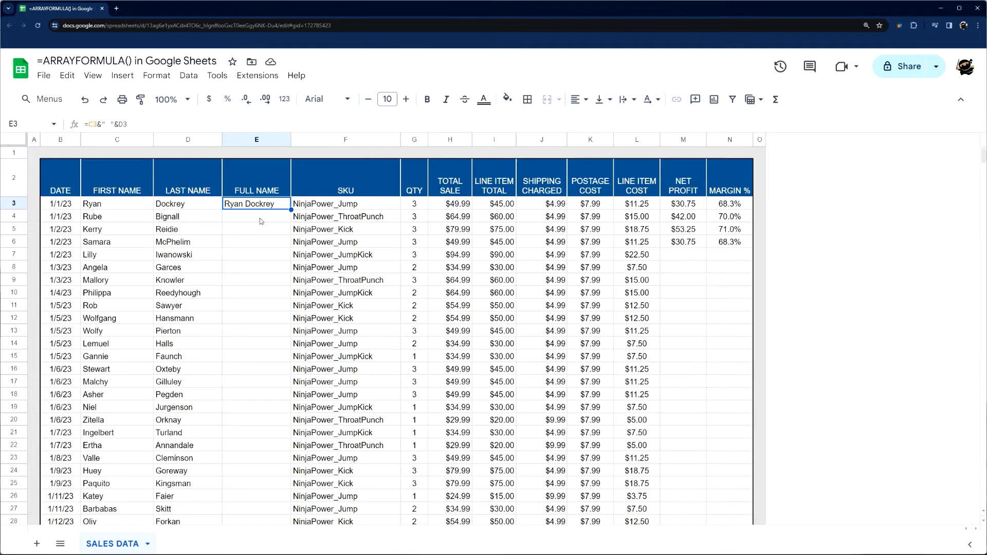
Enter =arrayformula(C3:C&" "&D3:D) in E3 to join first and last names for all rows
{"action": "type", "text": "=arrayfor"}
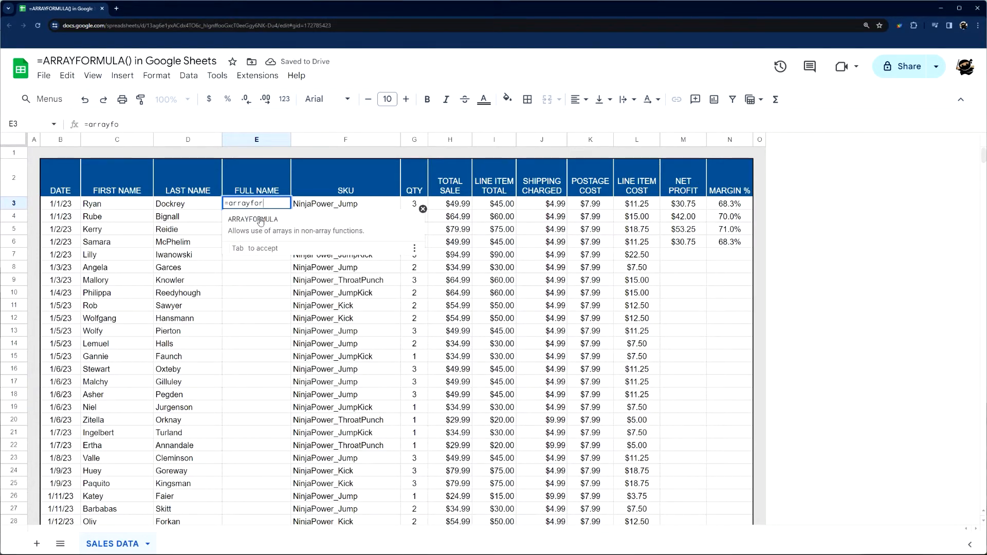
{"action": "type", "text": "mula("}
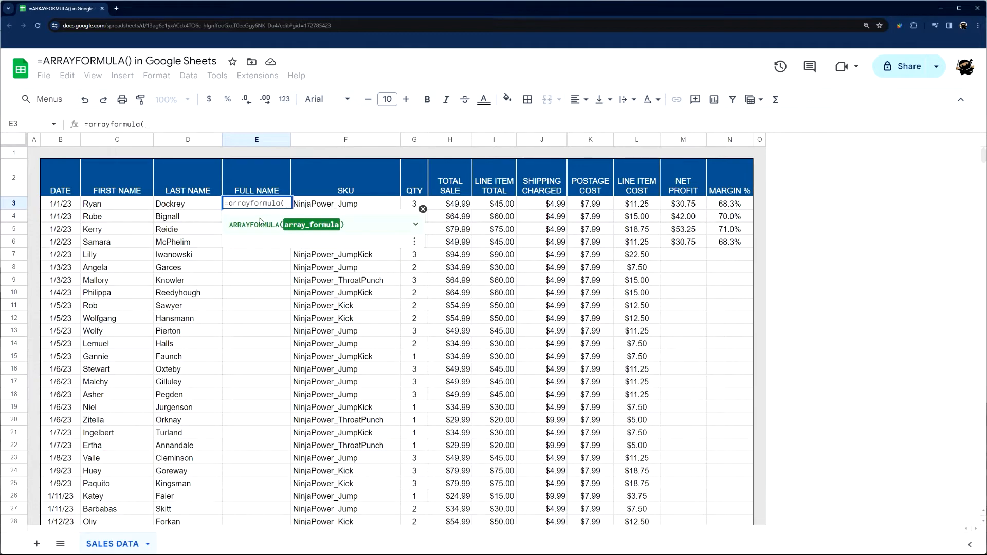
{"action": "left_click", "coordinate": [118, 203]}
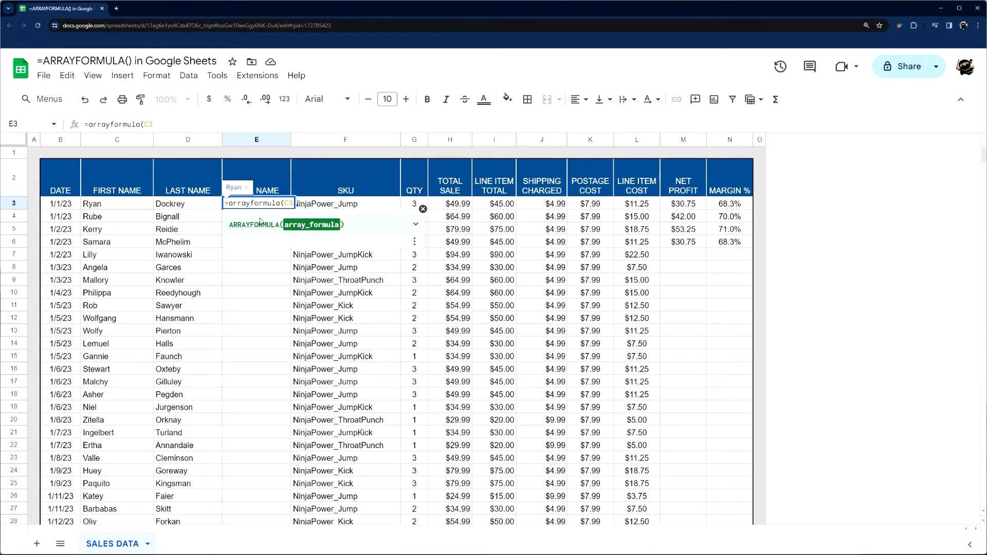
{"action": "type", "text": ":C"}
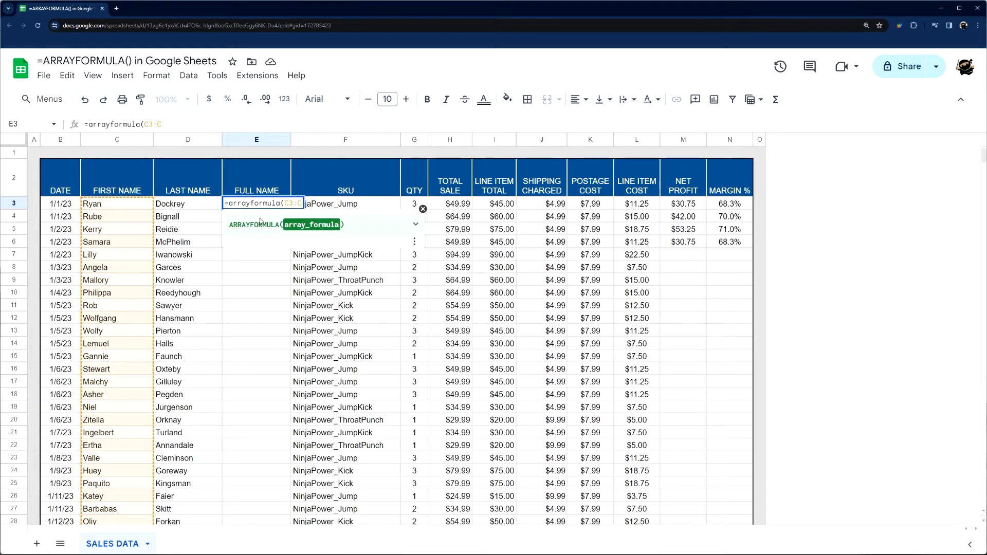
{"action": "type", "text": "&"}
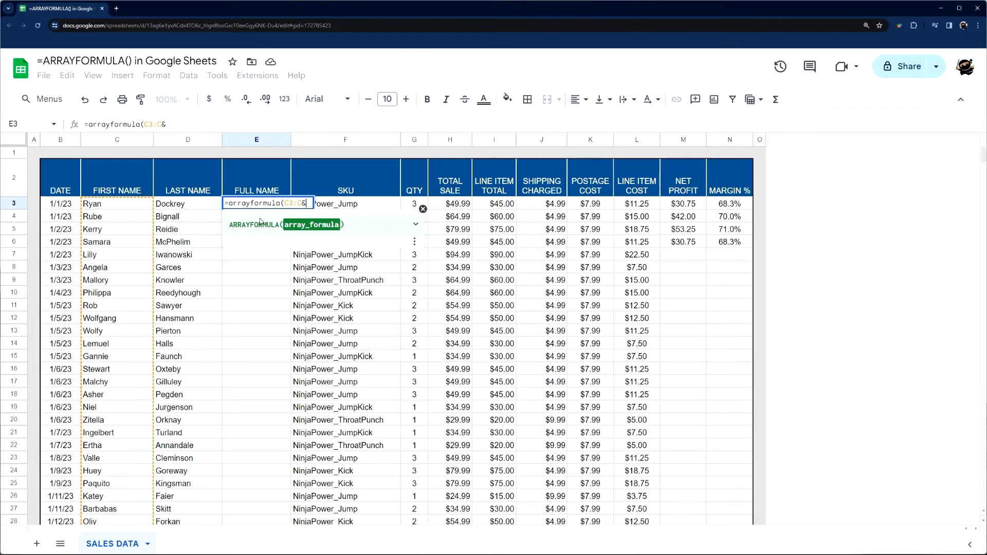
{"action": "type", "text": "\" \""}
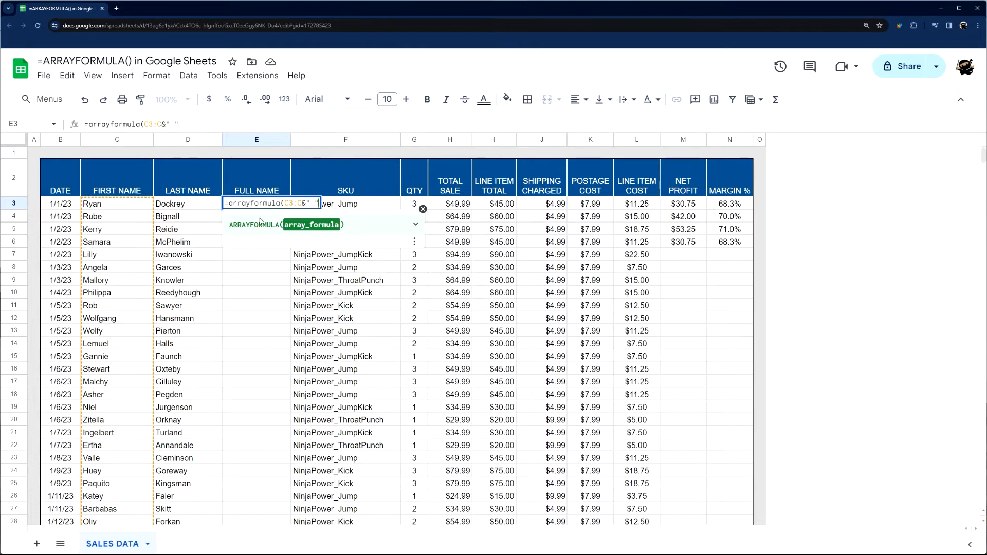
{"action": "type", "text": "&D"}
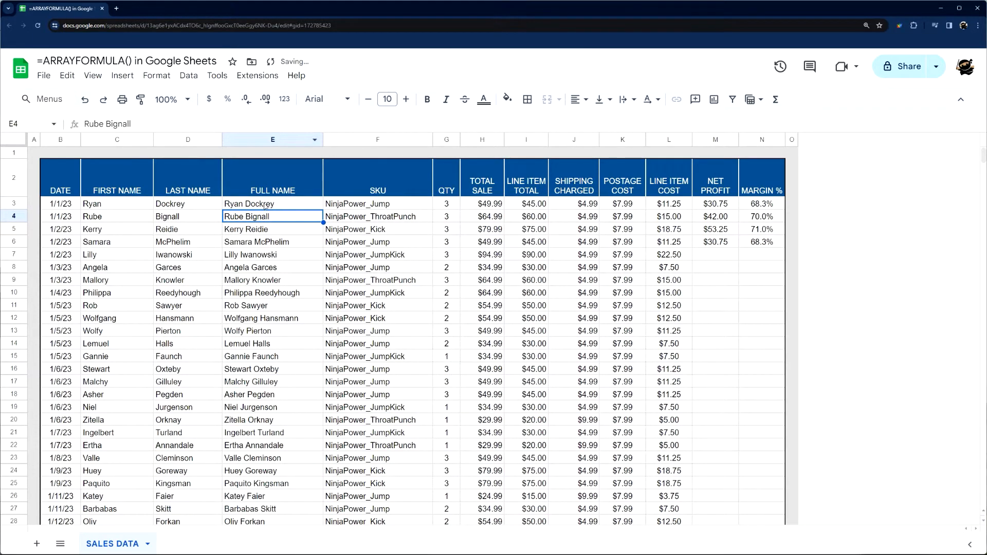
{"action": "left_click", "coordinate": [272, 267]}
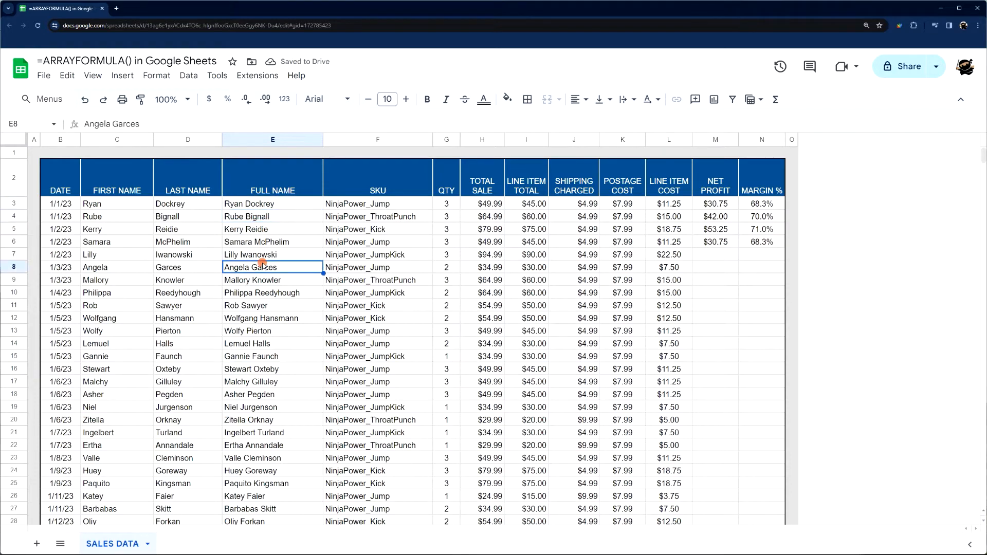
{"action": "left_click", "coordinate": [272, 356]}
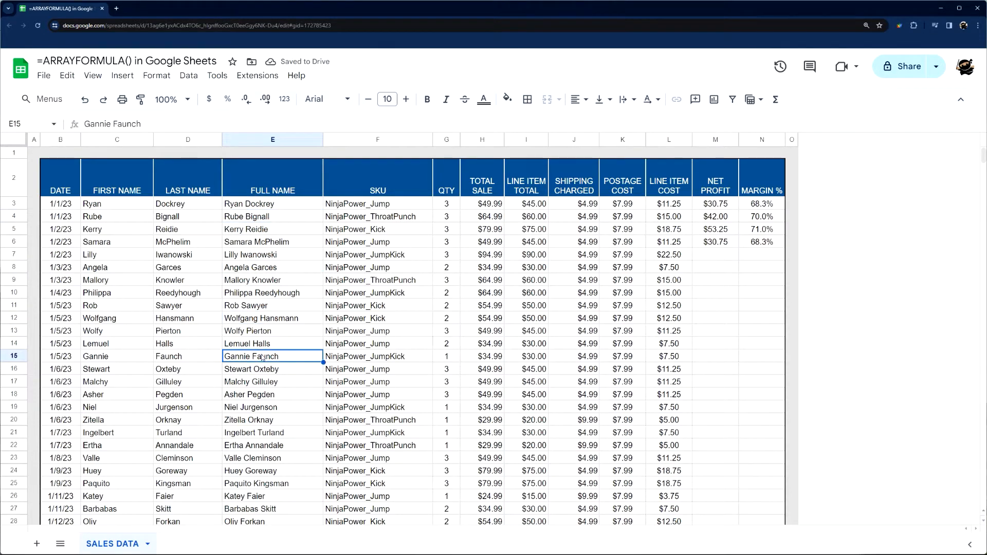
{"action": "scroll", "scroll_direction": "down", "scroll_amount": 3}
{"action": "type", "text": "glbk"}
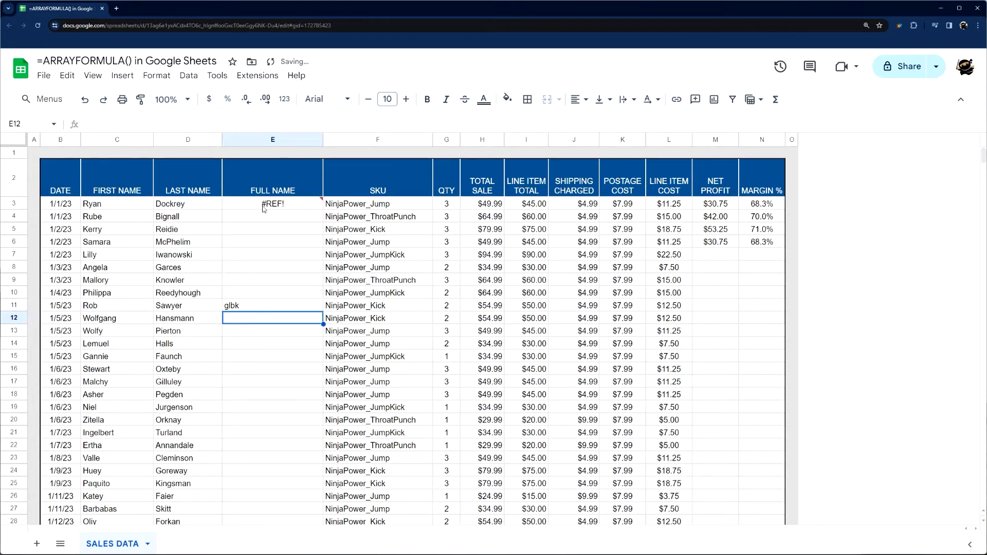
{"action": "mouse_move", "coordinate": [273, 203]}
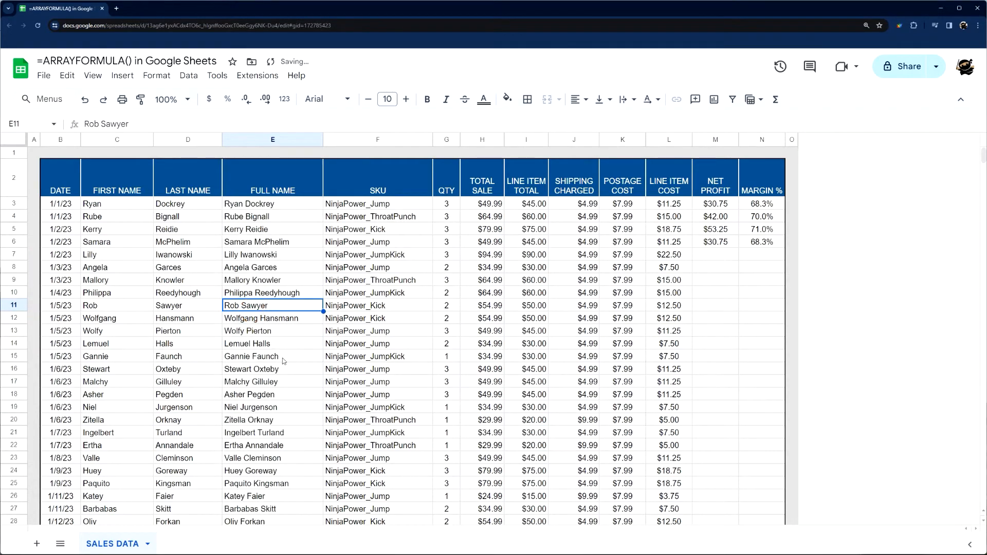
{"action": "scroll", "scroll_direction": "down", "scroll_amount": 3}
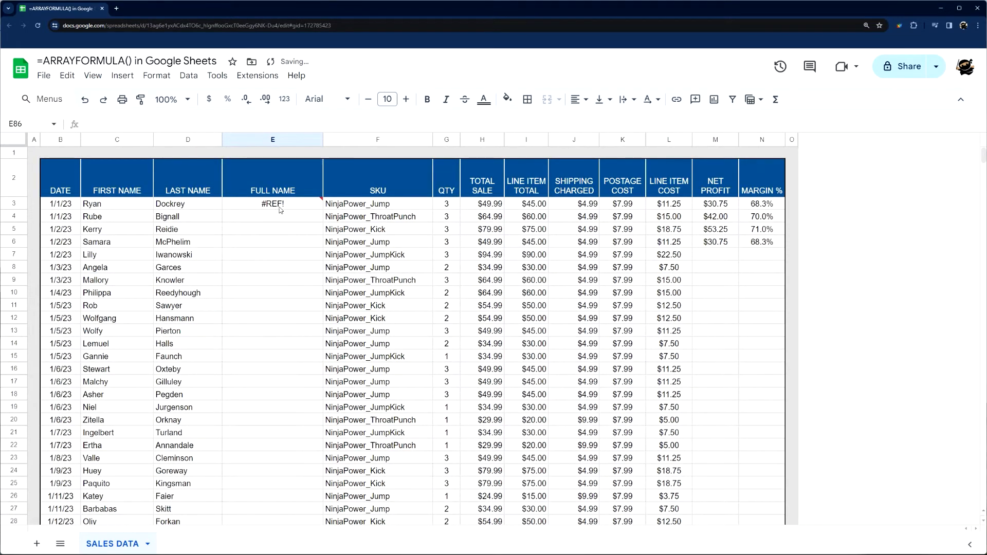
{"action": "mouse_move", "coordinate": [272, 204]}
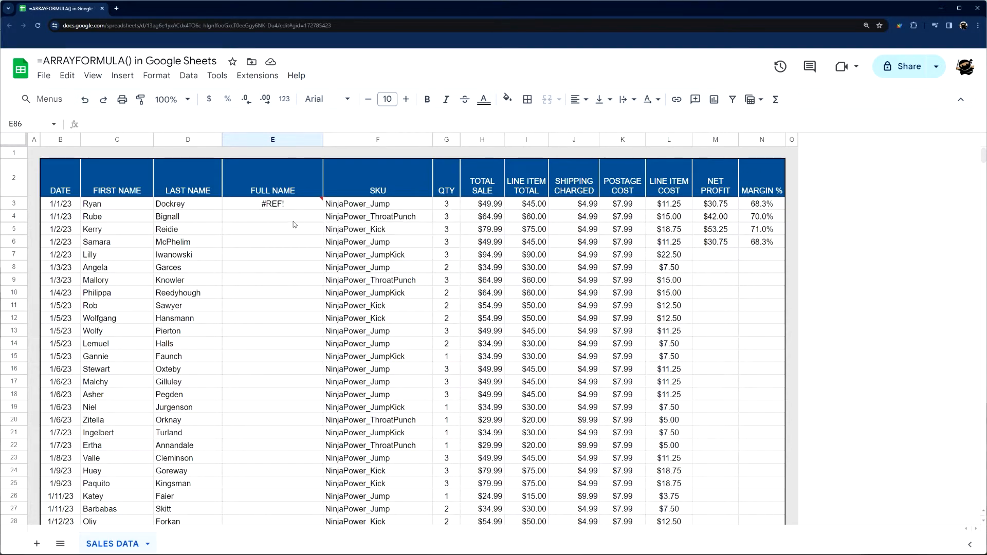
{"action": "scroll", "scroll_direction": "down", "scroll_amount": 3}
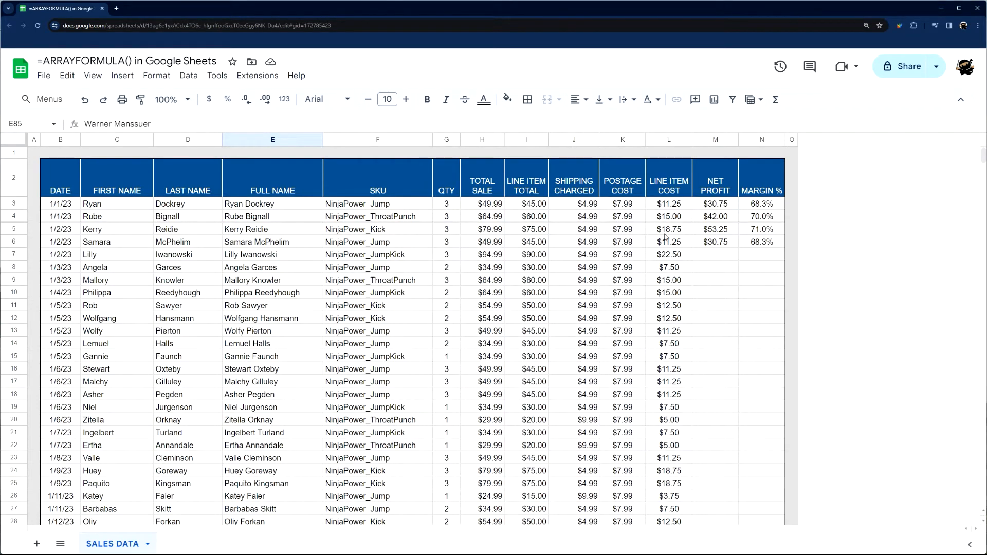
Review the Net Profit and Margin % formulas in M3 and N3 and begin rewriting M3
{"action": "left_click", "coordinate": [715, 204]}
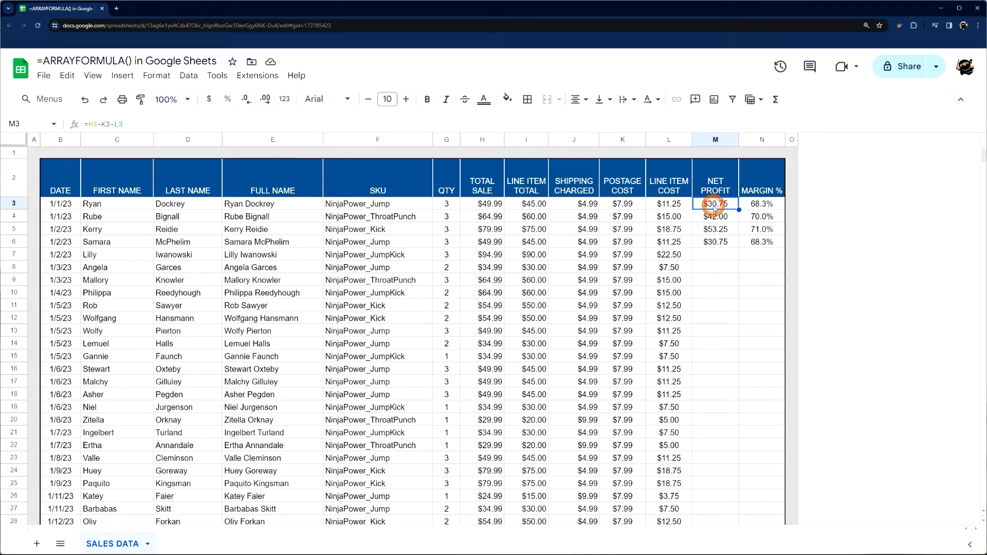
{"action": "left_click", "coordinate": [762, 204]}
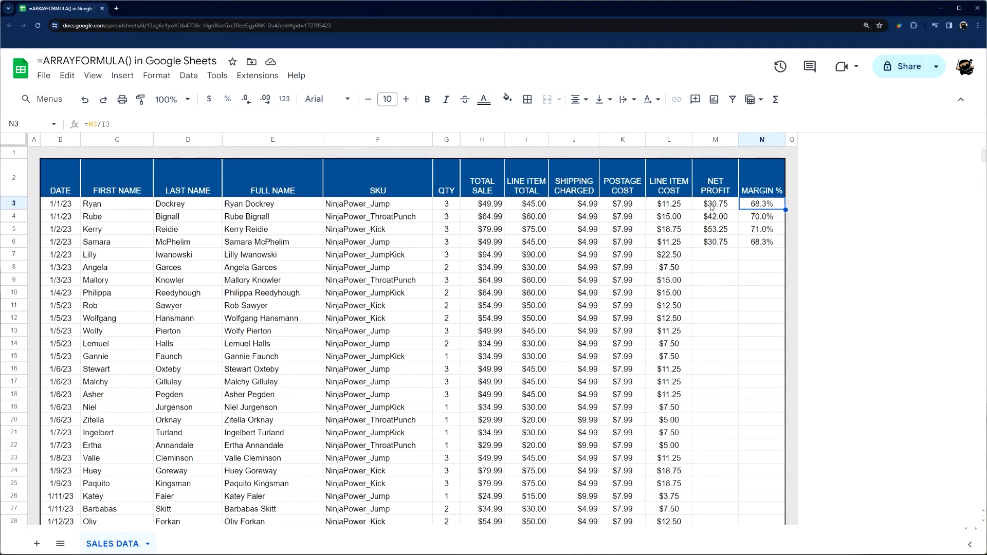
{"action": "left_click_drag", "start_coordinate": [761, 204], "coordinate": [761, 267]}
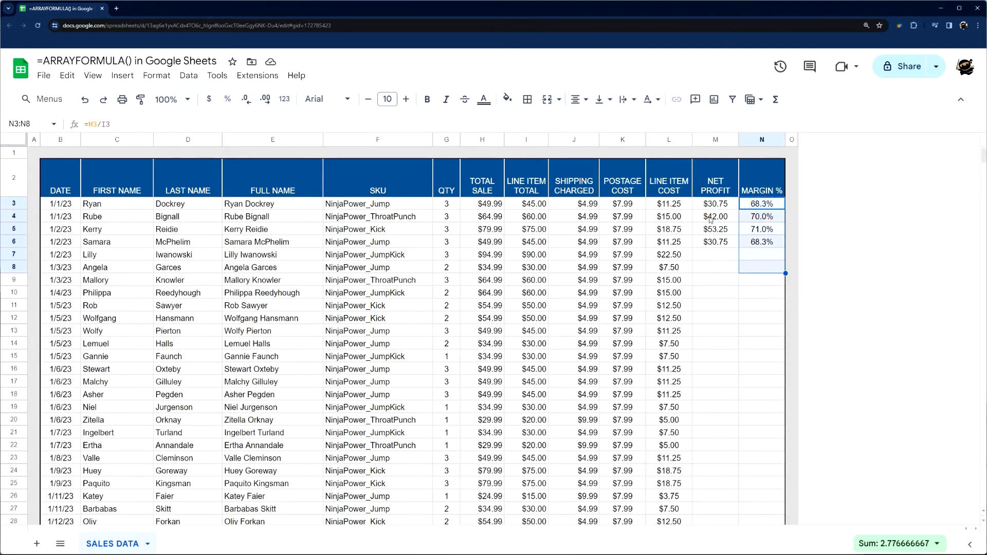
{"action": "left_click", "coordinate": [715, 204]}
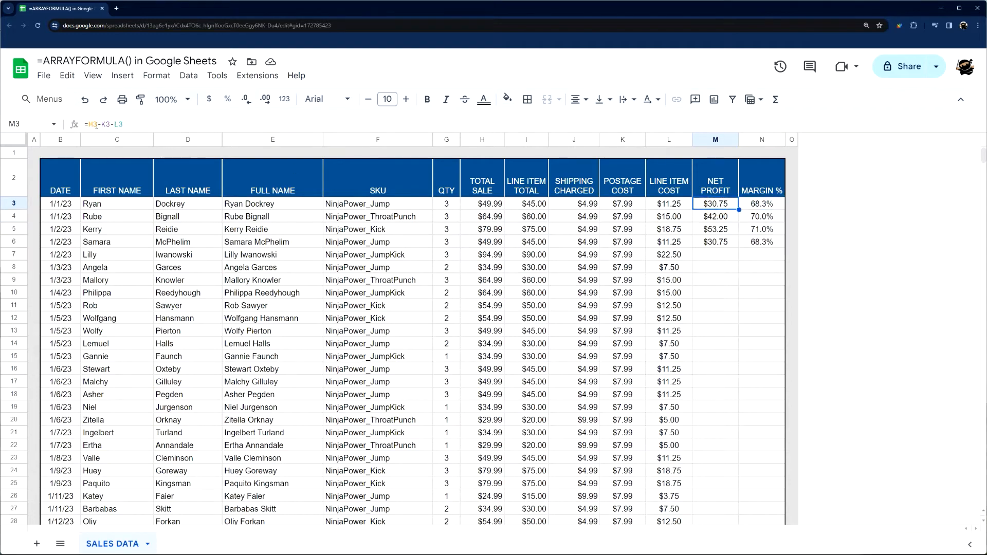
{"action": "double_click", "coordinate": [714, 203]}
{"action": "type", "text": "=arrayformula("}
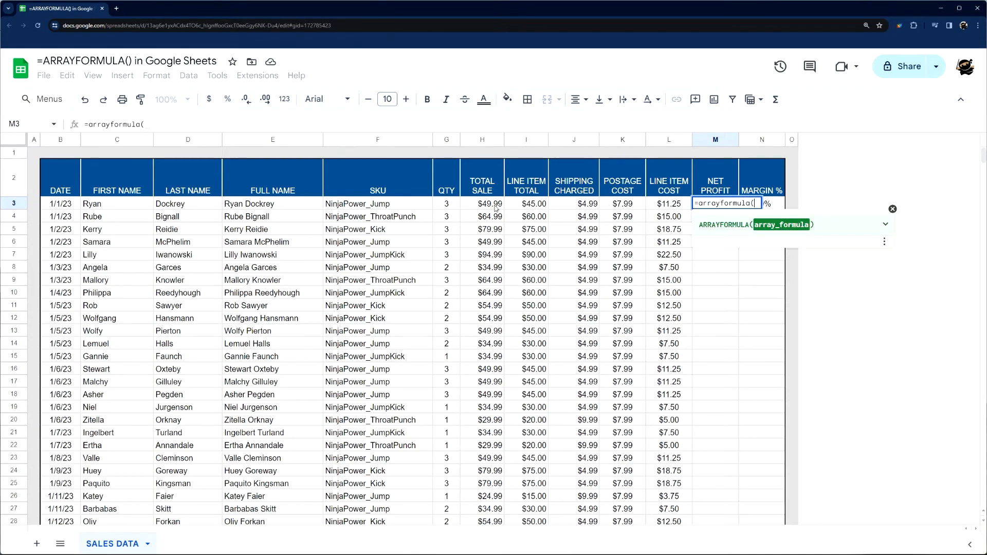
Build =arrayformula(H3:H-K3:K-L3:L) in M3, referencing Total Sale and the cost columns
{"action": "left_click", "coordinate": [481, 203]}
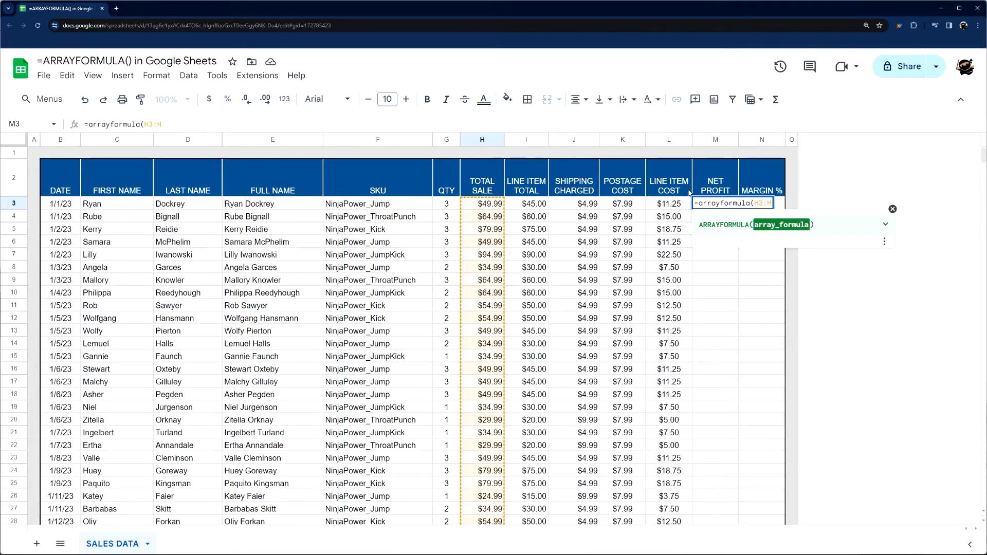
{"action": "type", "text": "500"}
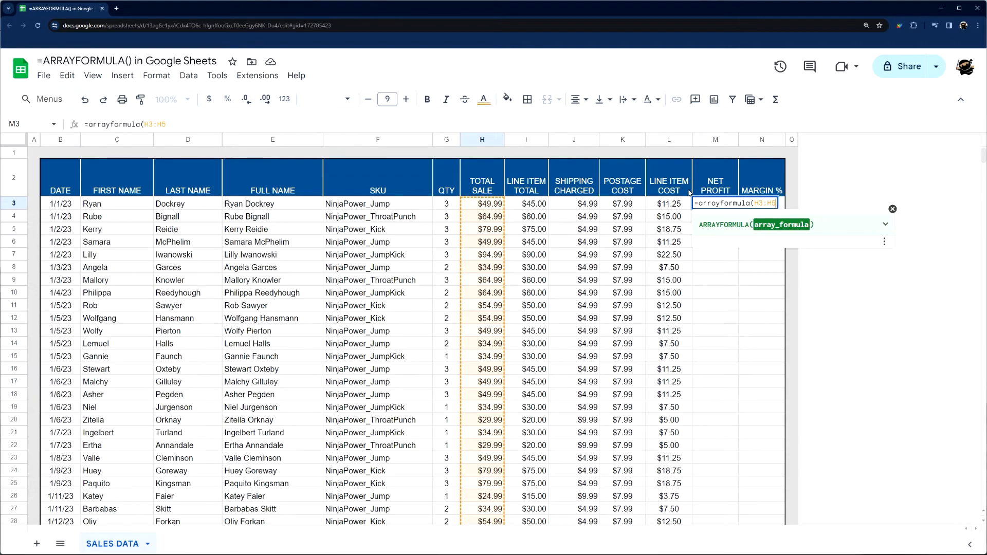
{"action": "key", "text": "Backspace"}
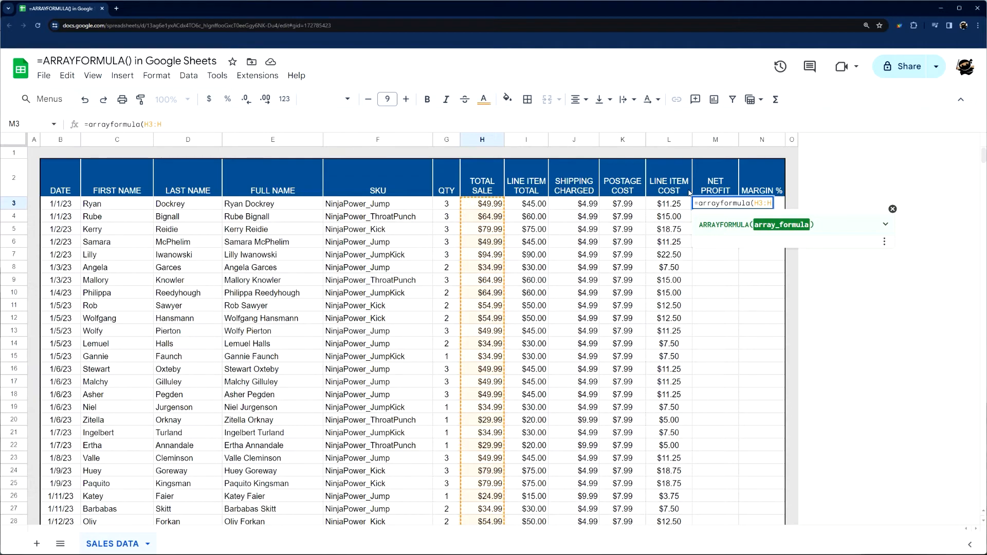
{"action": "type", "text": "-"}
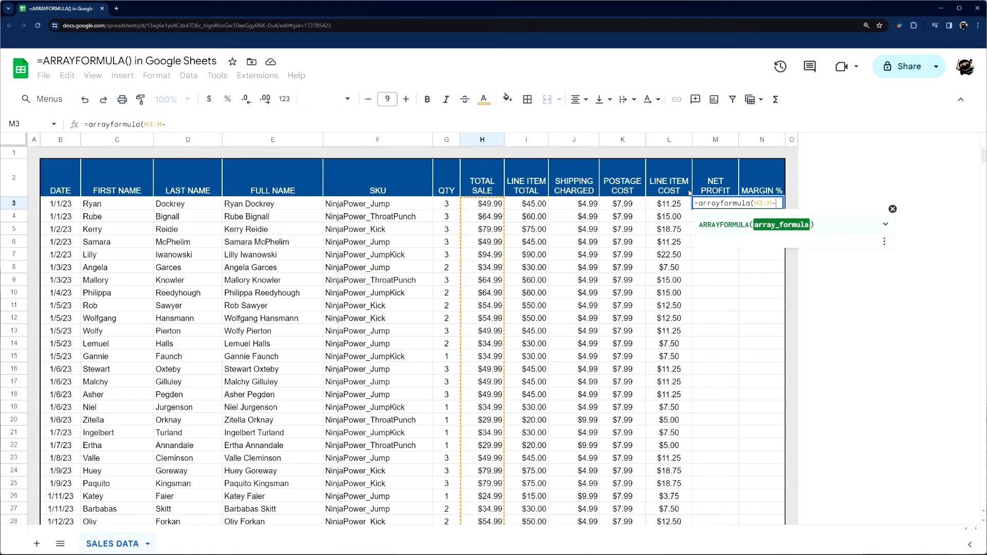
{"action": "type", "text": "K3"}
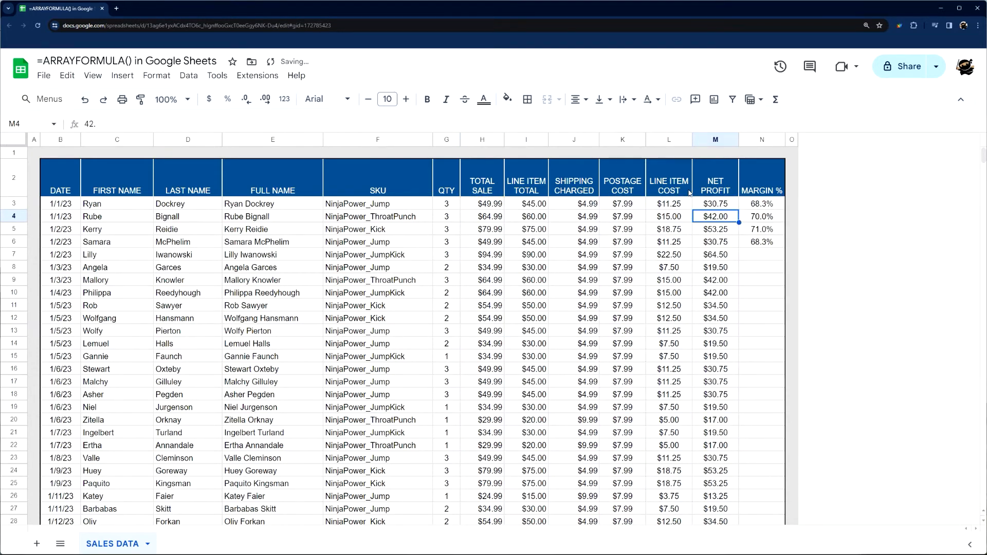
Clear the old Margin % formulas below row 3 and begin rewriting N3
{"action": "left_click", "coordinate": [715, 318]}
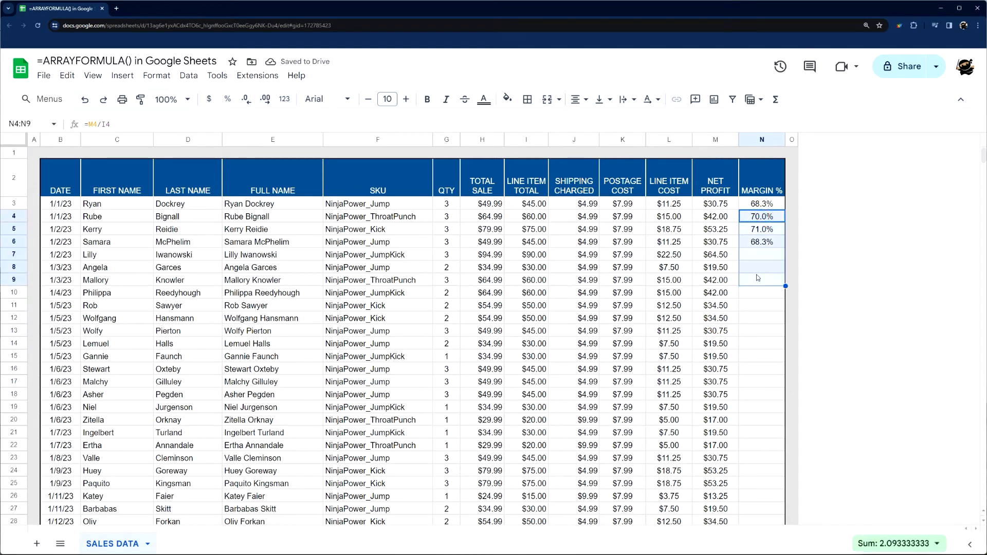
{"action": "left_click", "coordinate": [761, 203]}
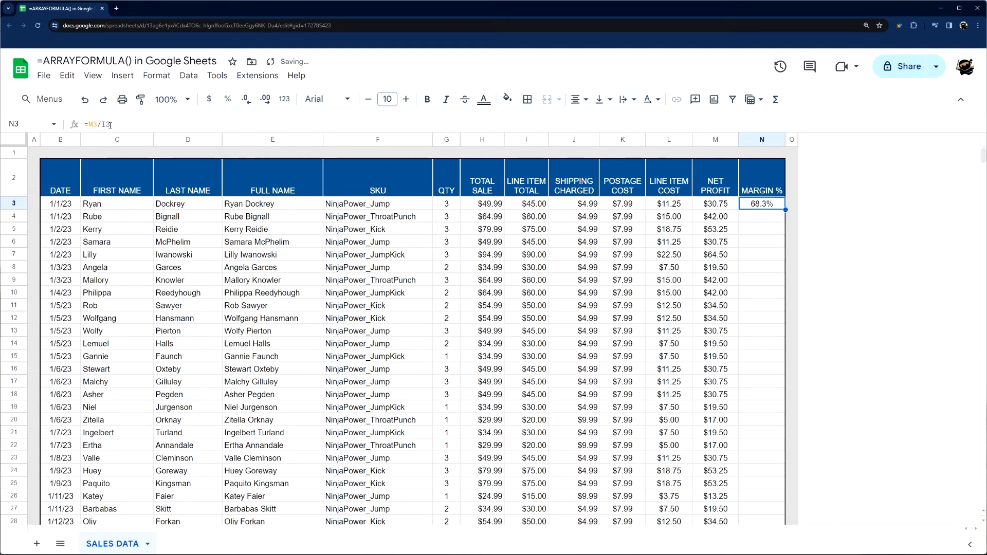
{"action": "double_click", "coordinate": [761, 203]}
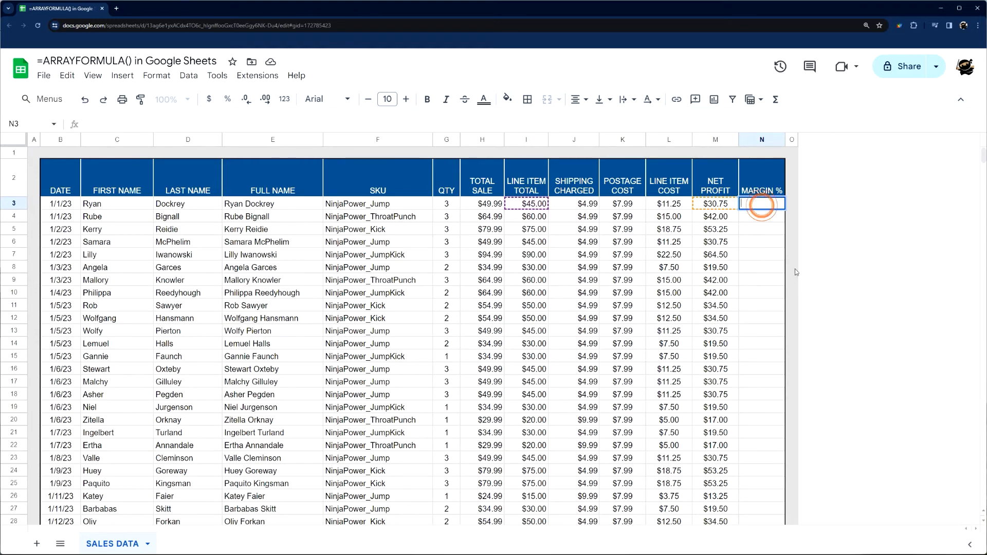
Enter =arrayformula(M3:M/I3:I) in N3 to compute Margin % for every row
{"action": "type", "text": "=arrayo"}
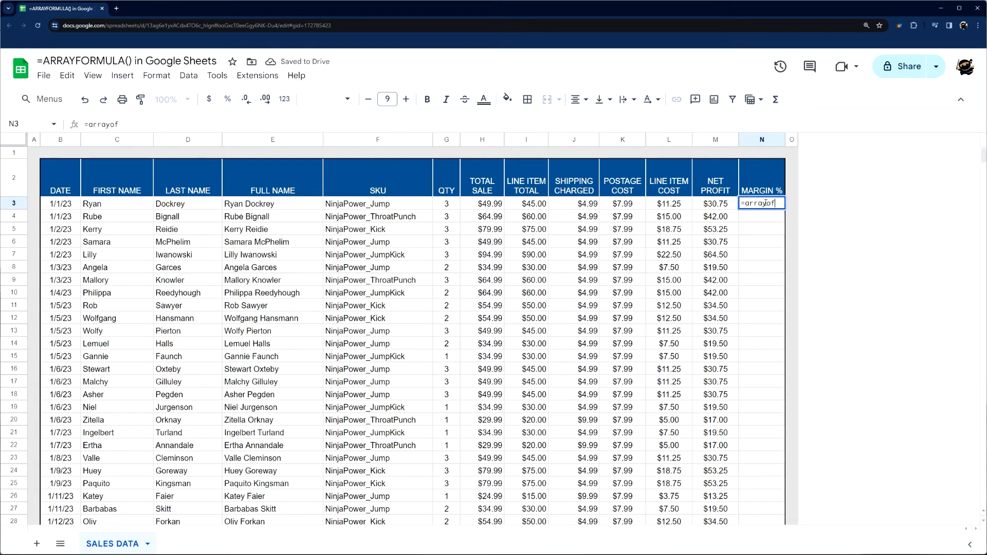
{"action": "type", "text": "formula(M3:M"}
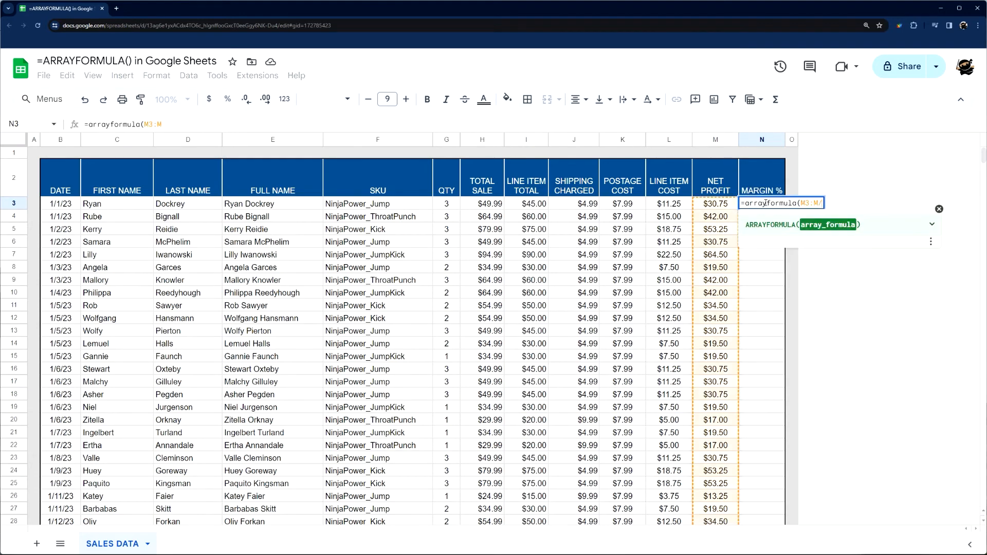
{"action": "type", "text": "/I3:I"}
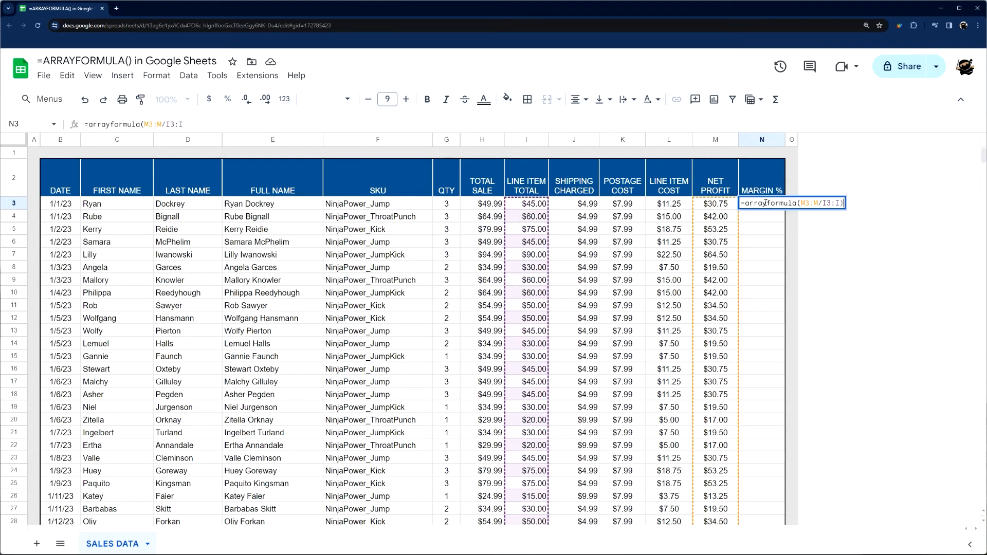
{"action": "key", "text": "Return"}
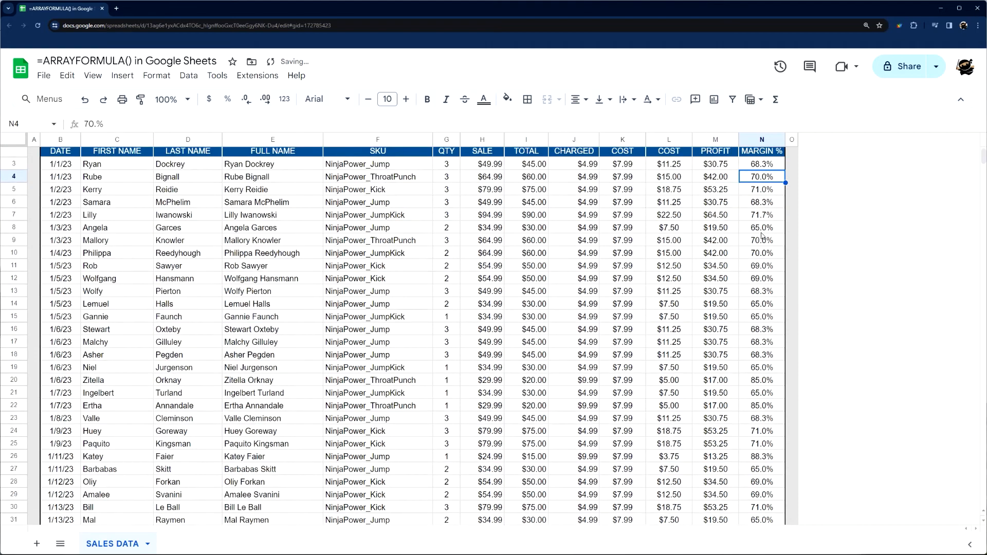
{"action": "scroll", "scroll_direction": "up", "scroll_amount": 3}
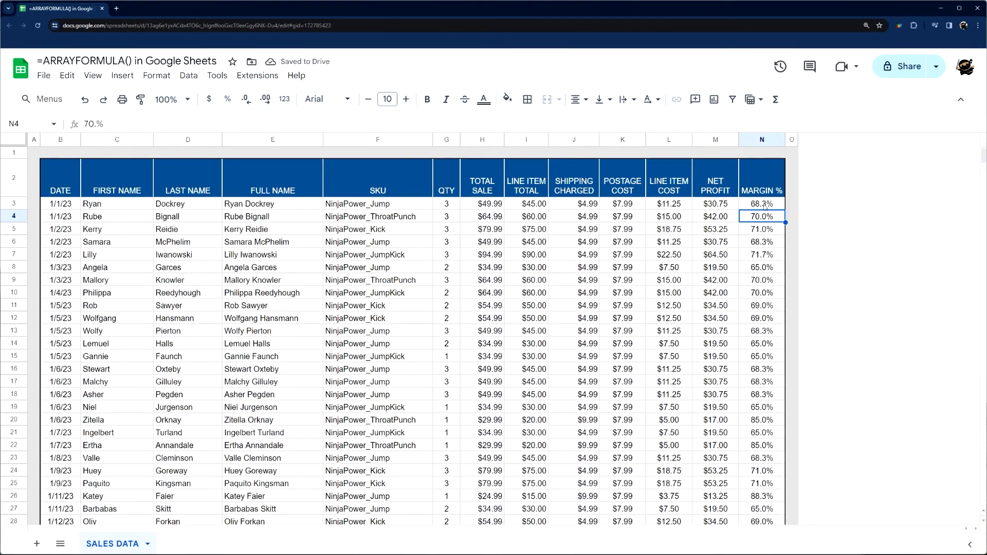
{"action": "left_click", "coordinate": [715, 204]}
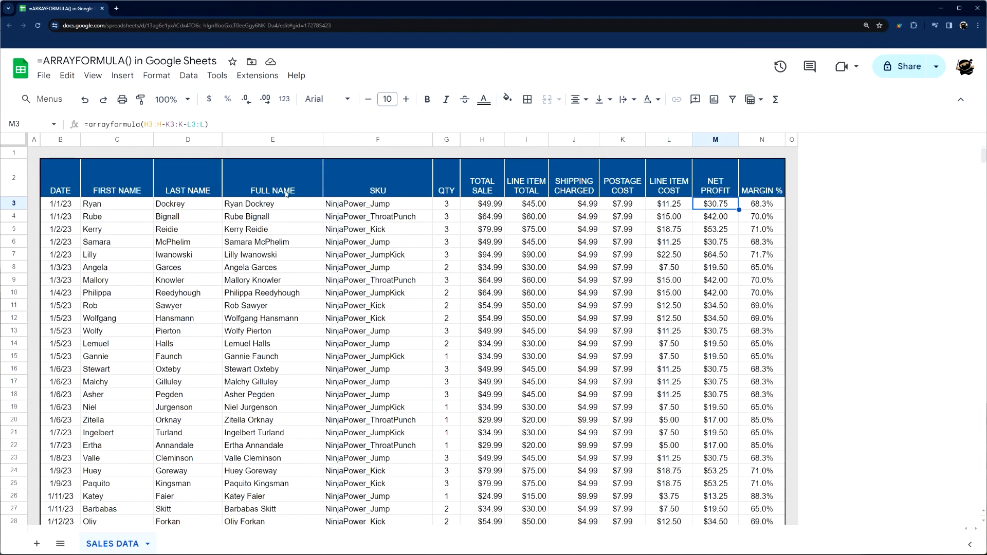
{"action": "left_click", "coordinate": [272, 204]}
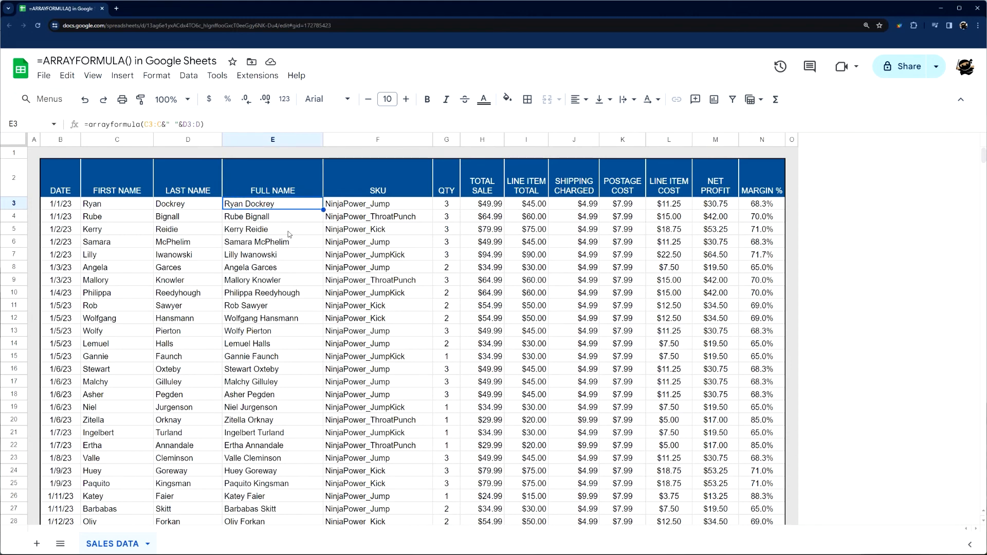